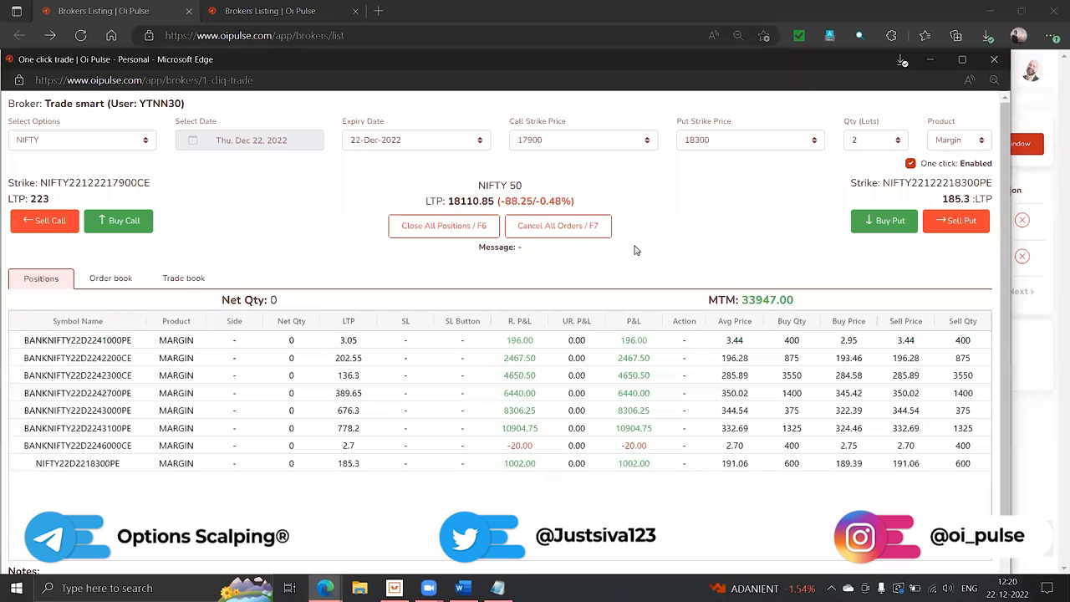
pyautogui.moveTo(785, 214)
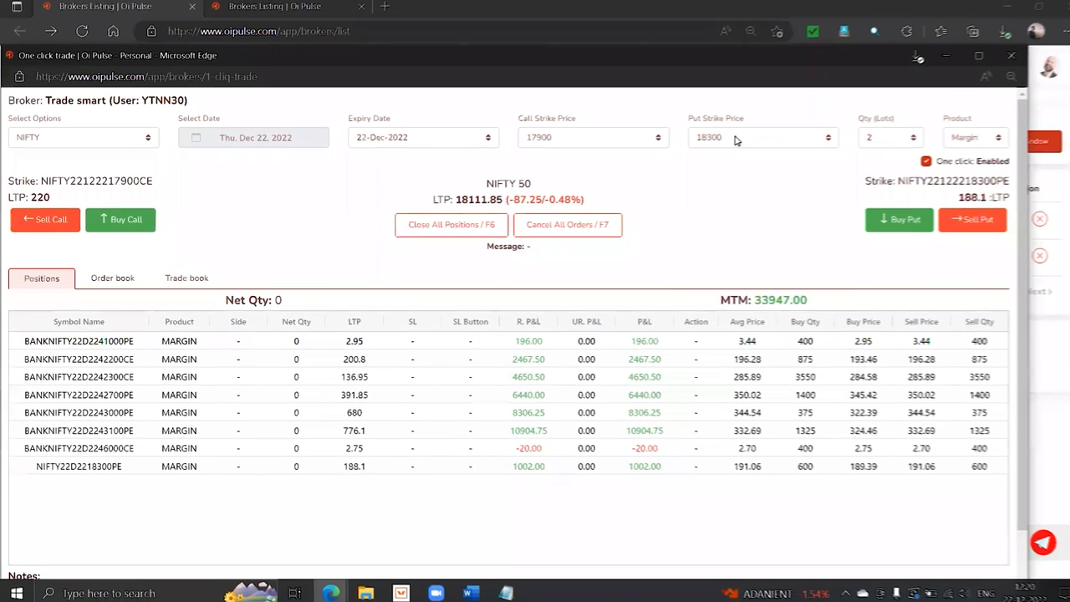
# Choose 17000 as the put strike price for the NIFTY order.
pyautogui.click(761, 137)
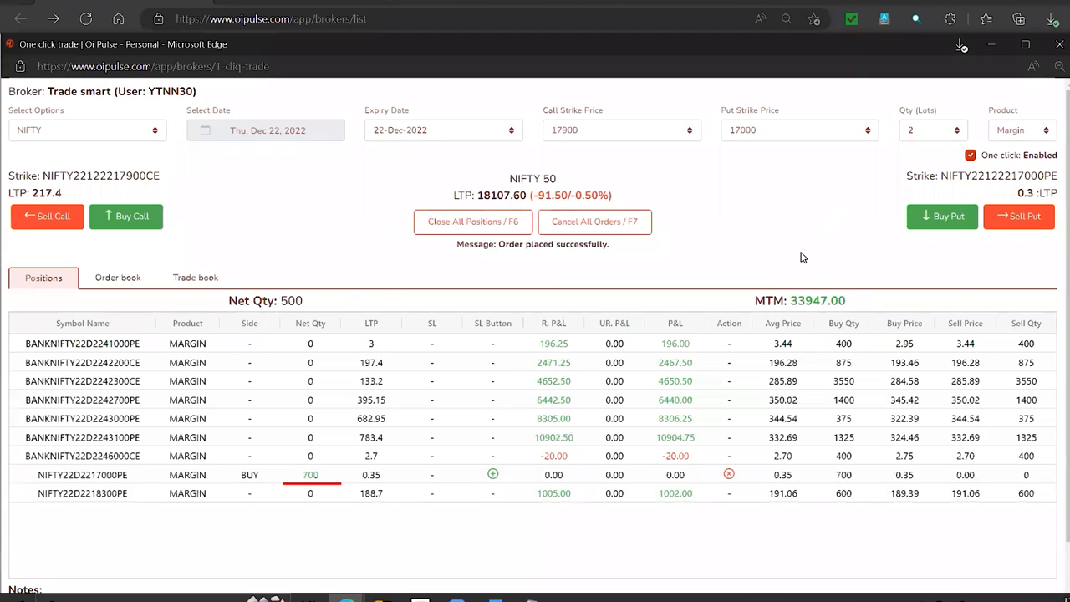
# Raise the order quantity to 20 lots for the NIFTY 17000 PE.
pyautogui.write('0')
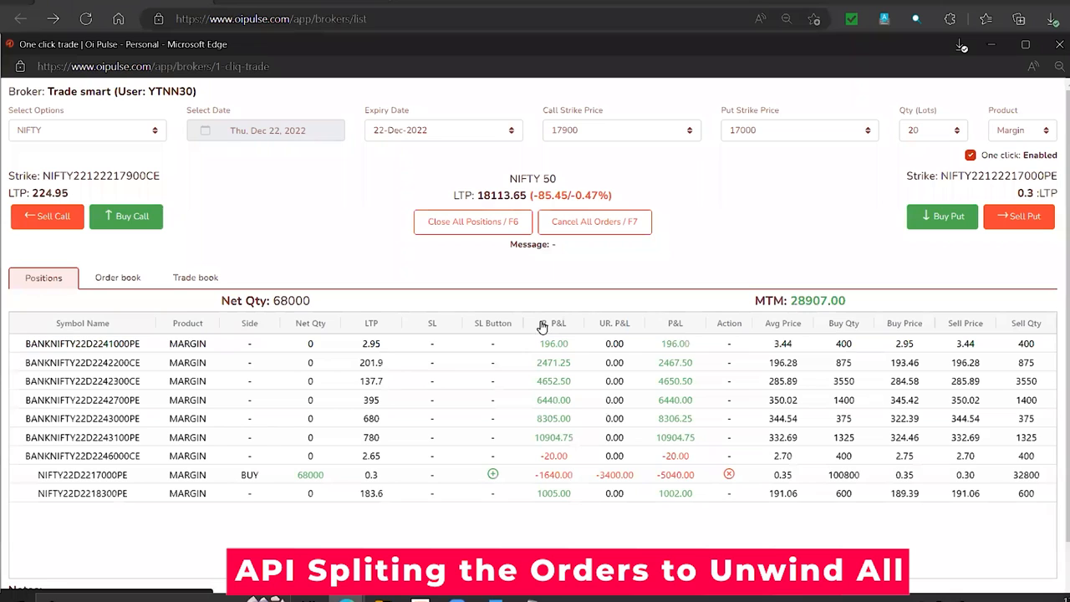
pyautogui.moveTo(998, 278)
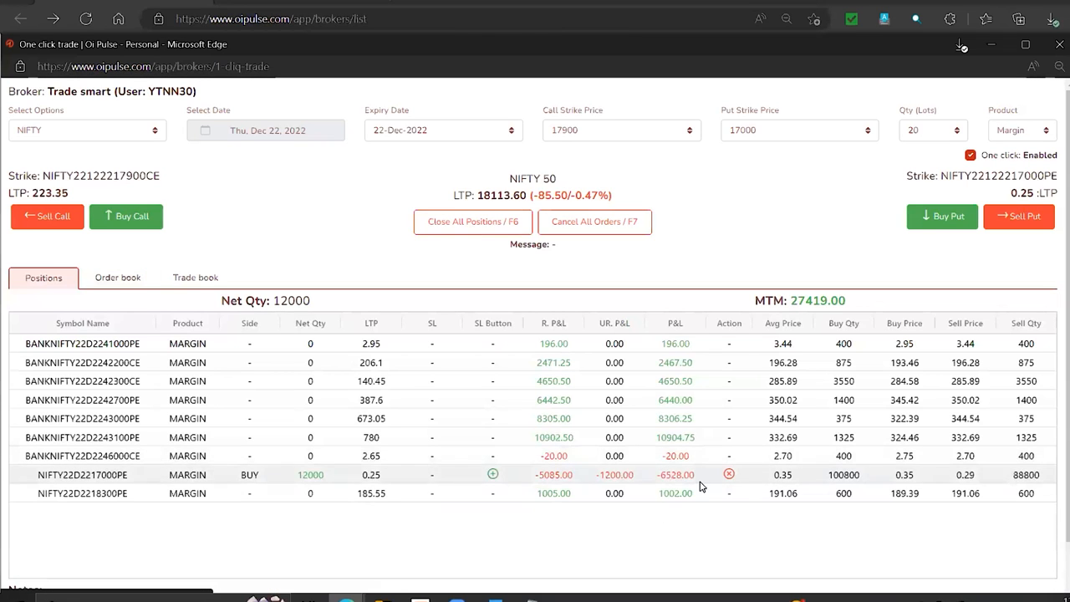
pyautogui.moveTo(725, 566)
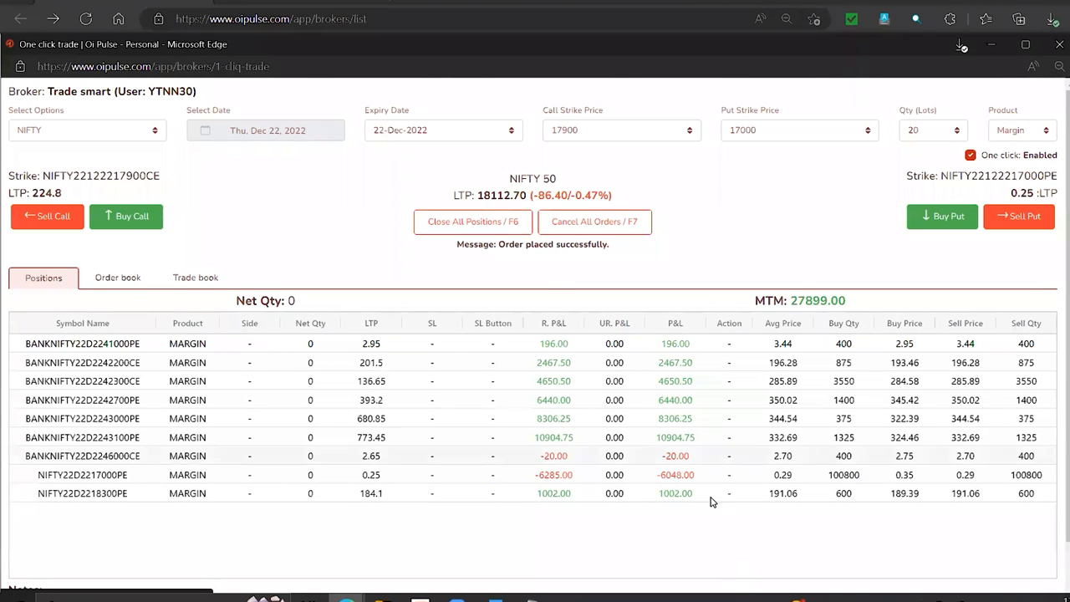
# View the order book listing the executed 800-quantity sell orders for 17000 PE.
pyautogui.click(117, 278)
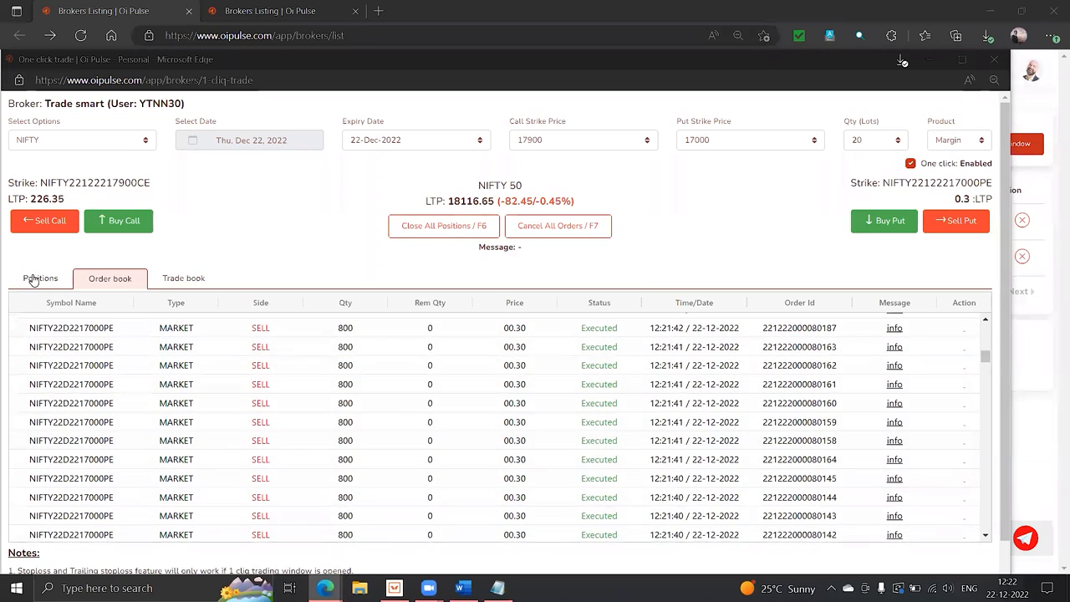
# Return to Positions showing 17000 PE at zero net quantity and adjust lots per order.
pyautogui.click(40, 277)
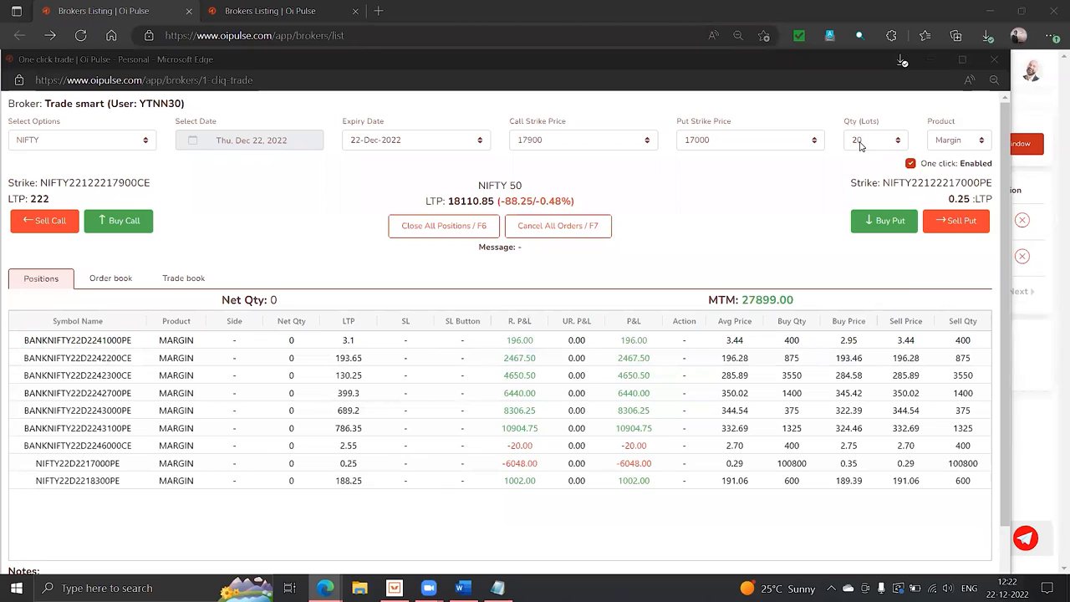
pyautogui.click(869, 141)
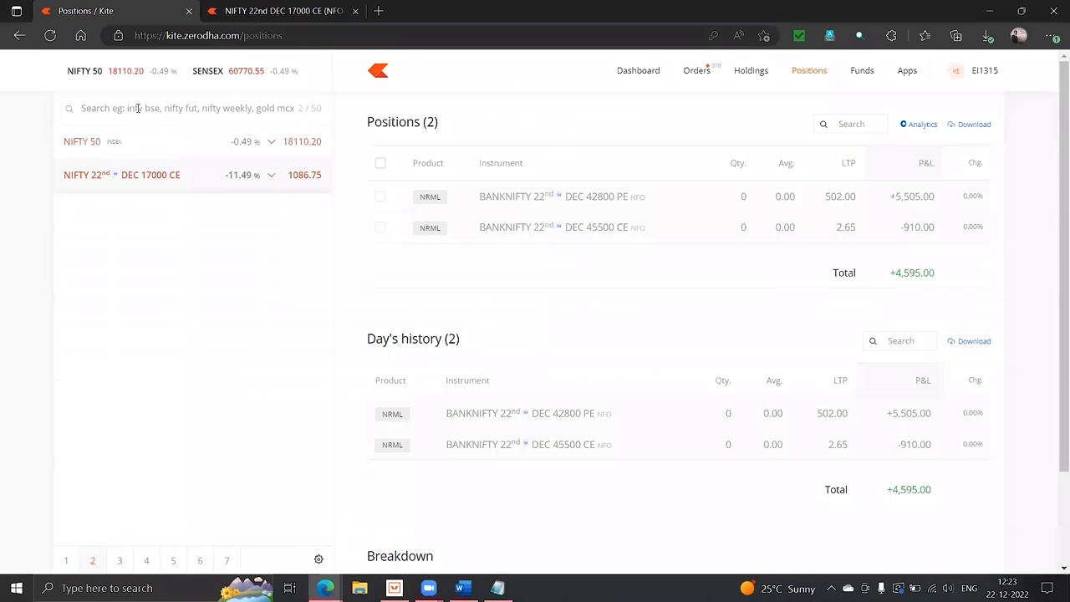
# Search the Kite watchlist for 'nifty 17000'.
pyautogui.write('nifty')
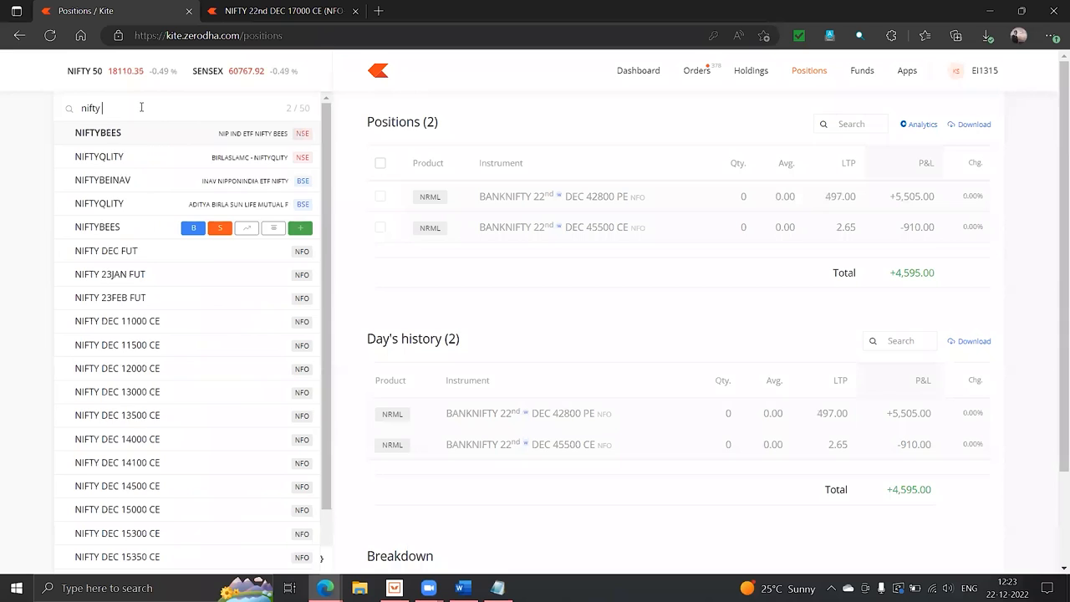
pyautogui.write('17000')
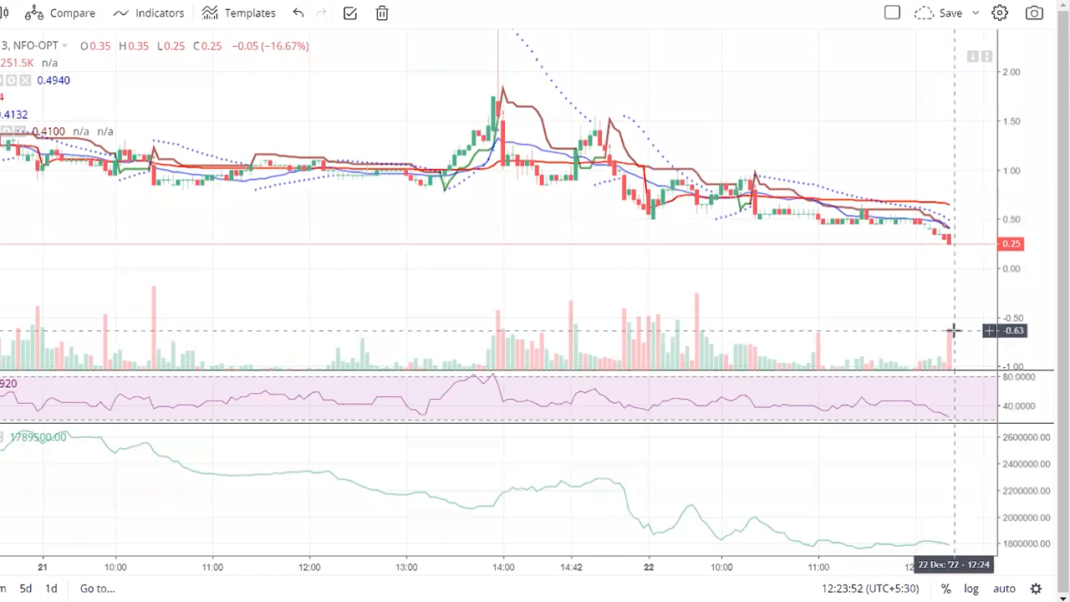
pyautogui.moveTo(949, 338)
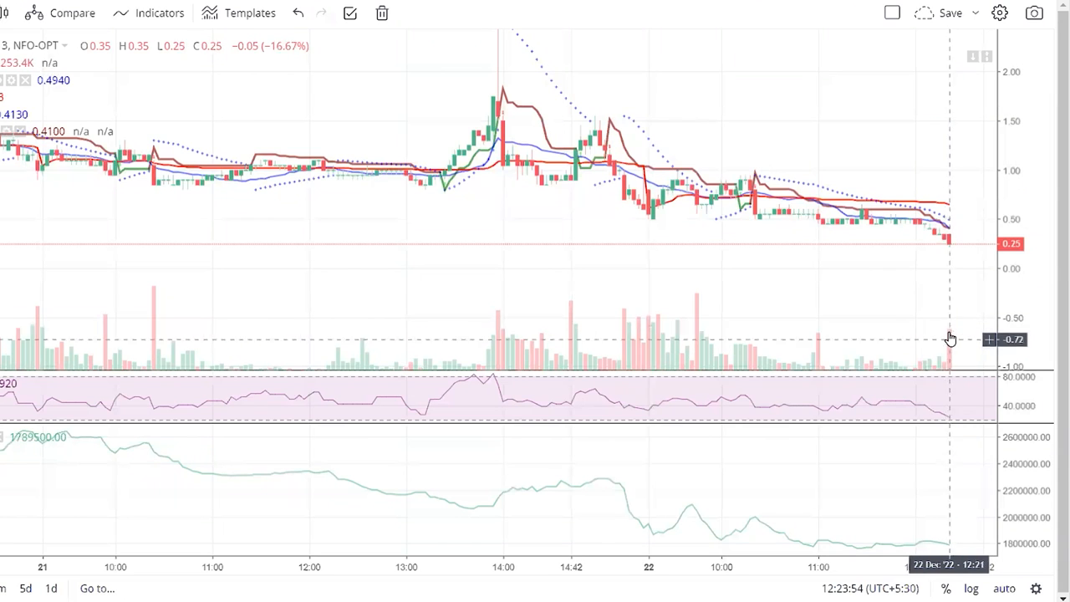
pyautogui.moveTo(951, 331)
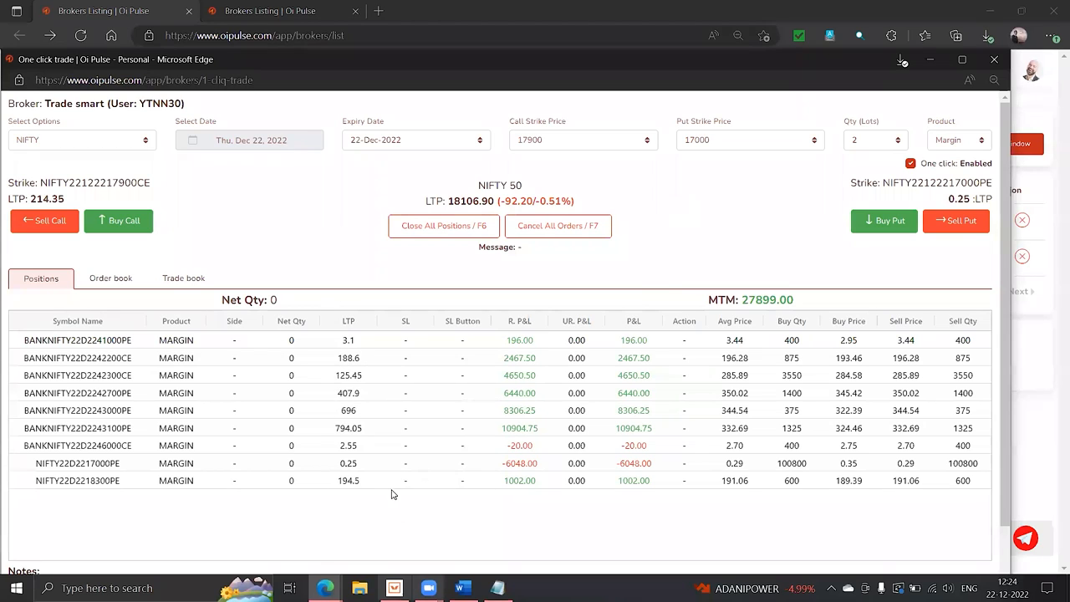
# View the order book, which now lists no orders.
pyautogui.click(110, 278)
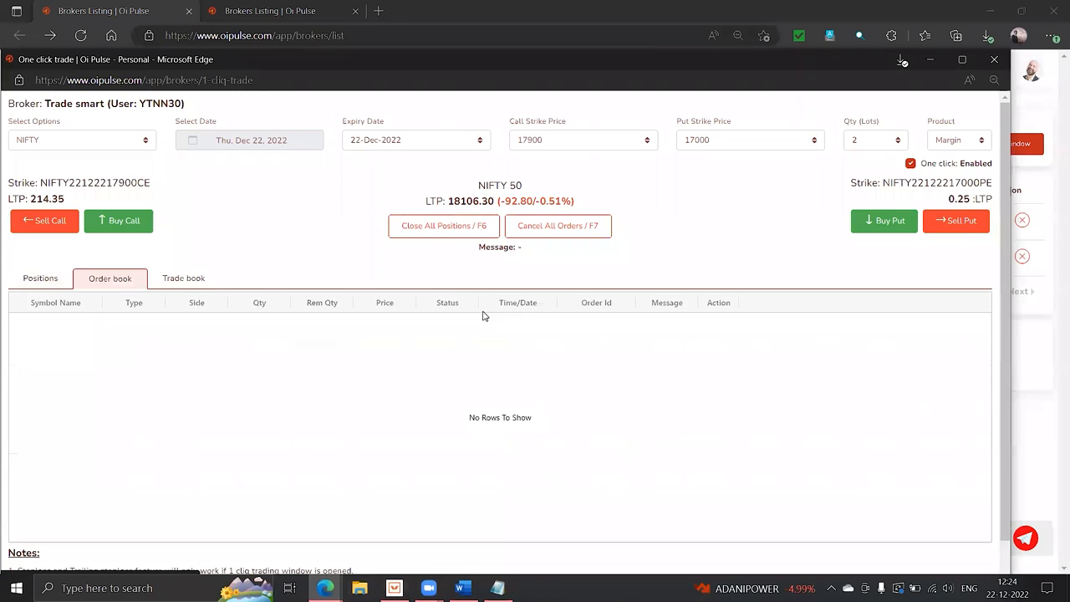